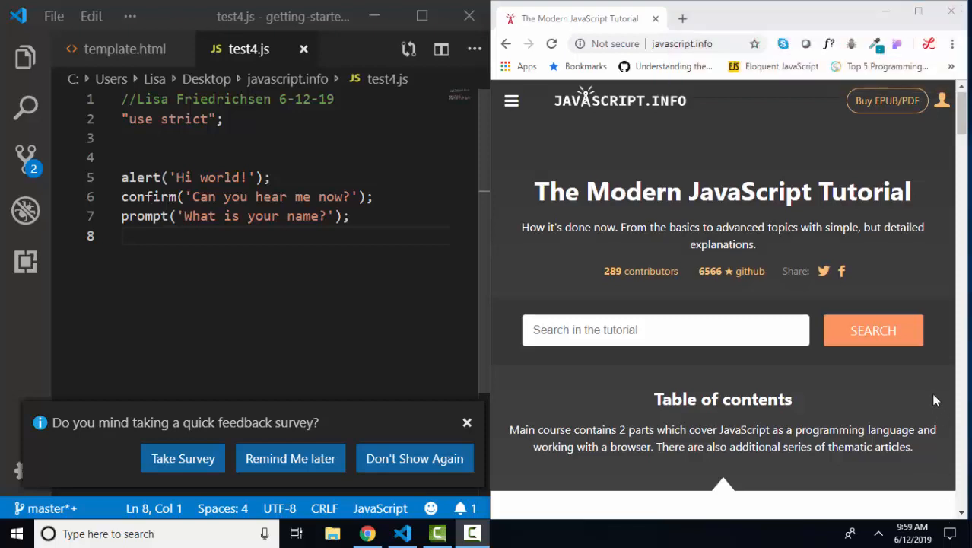
Step: Scroll the javascript.info contents down to Part 2, Browser: Document, Events, Interfaces
scroll("down", 3)
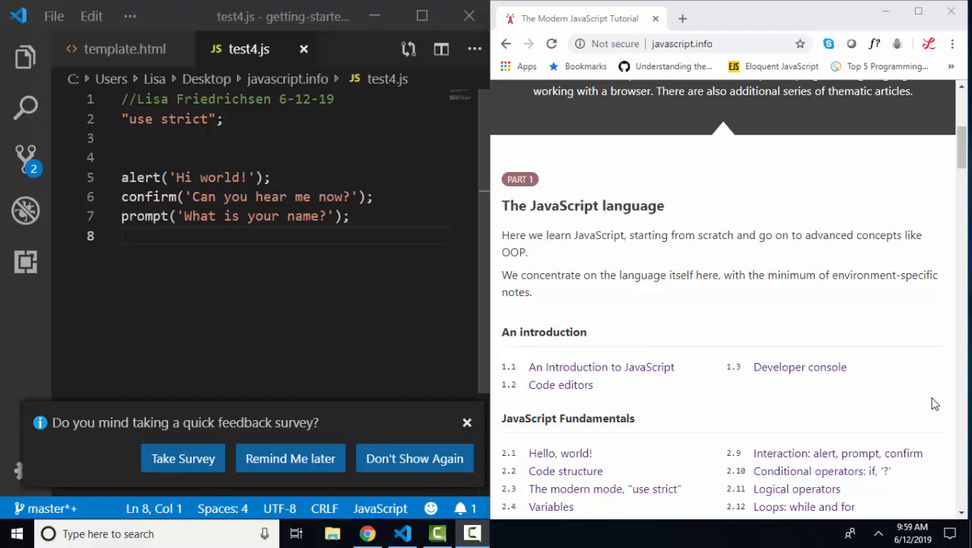
scroll("down", 3)
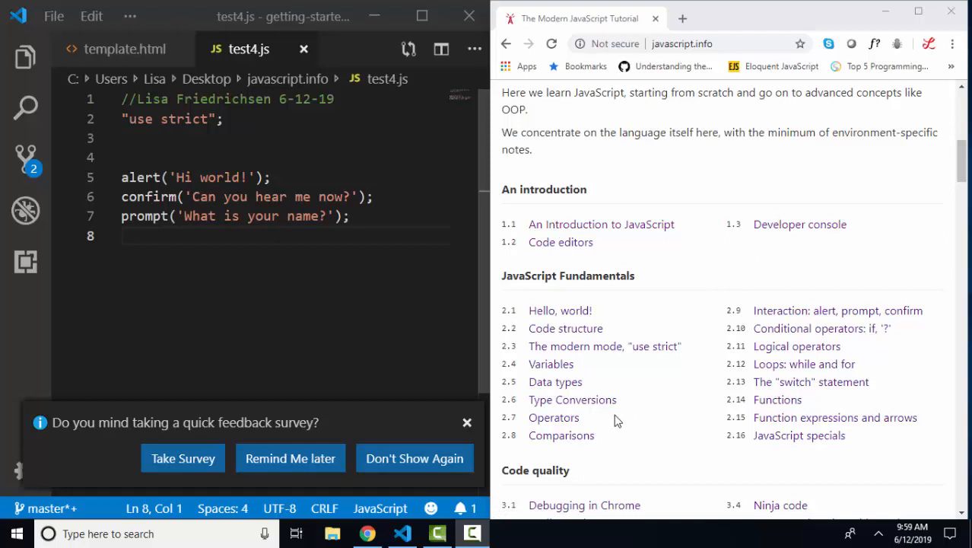
mouse_move(616, 429)
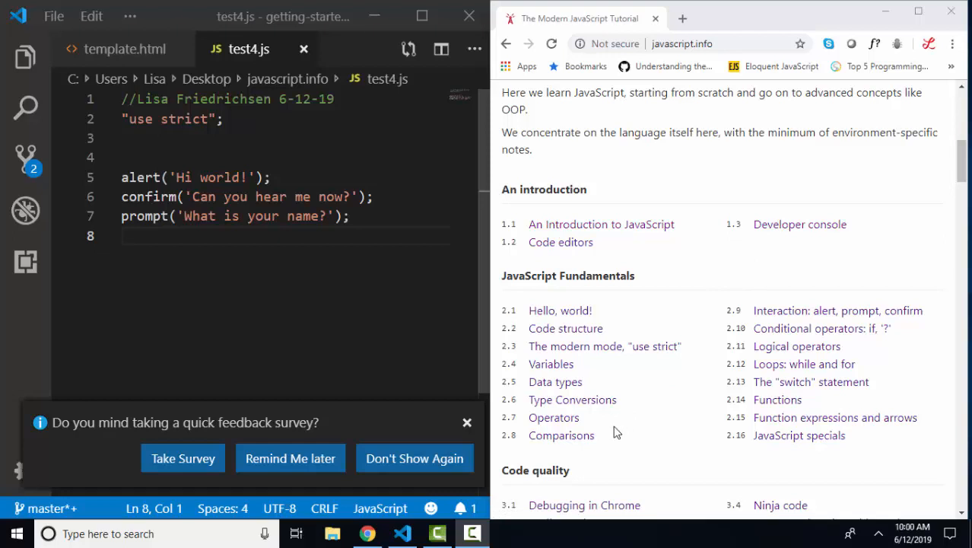
scroll("down", 3)
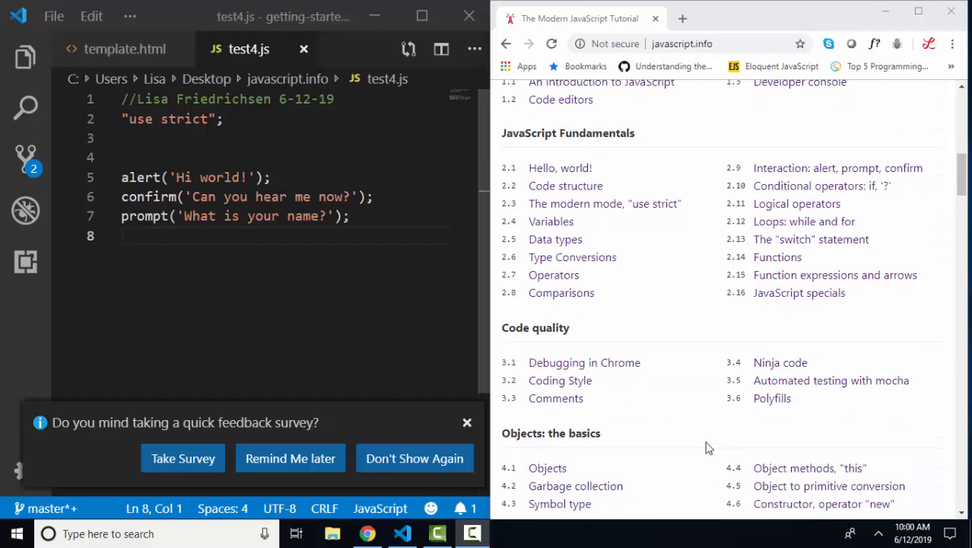
scroll("down", 3)
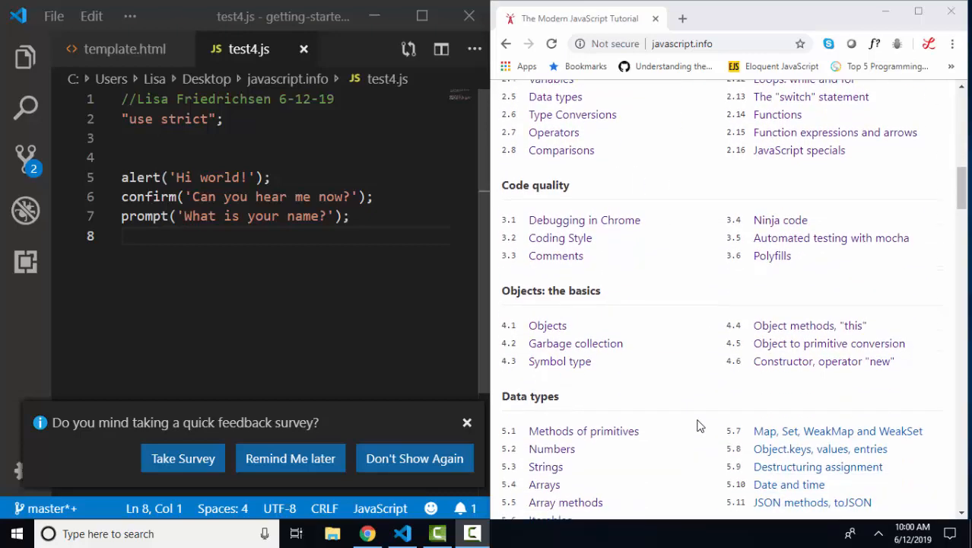
scroll("down", 3)
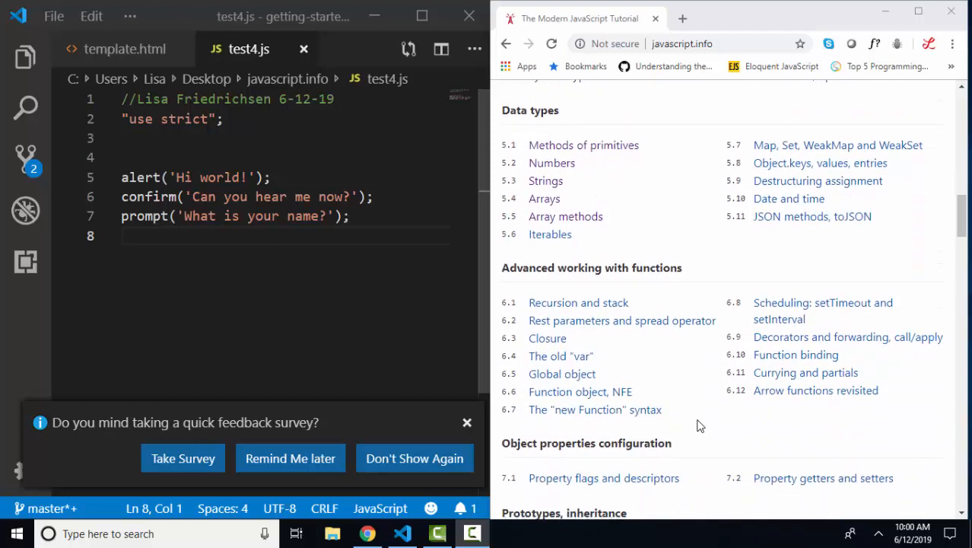
scroll("down", 3)
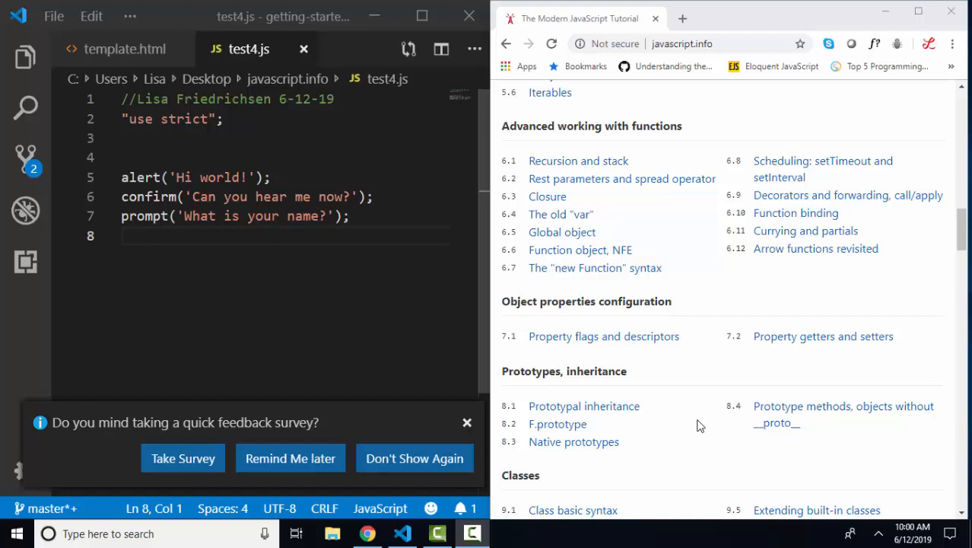
scroll("down", 3)
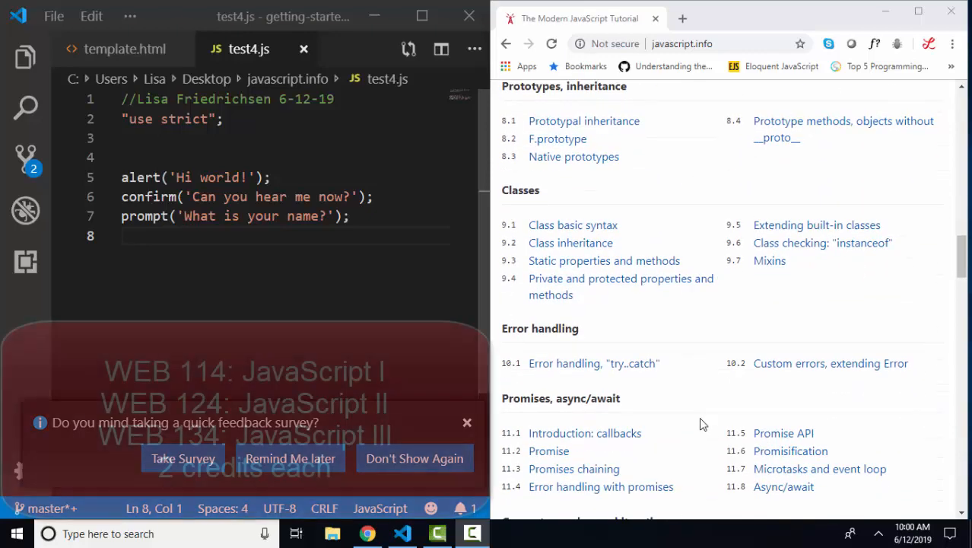
scroll("down", 3)
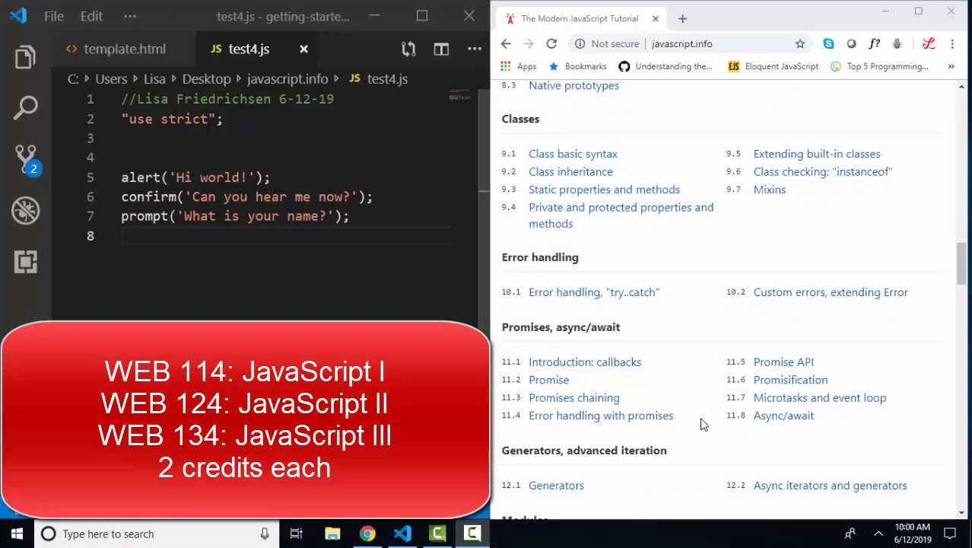
scroll("down", 3)
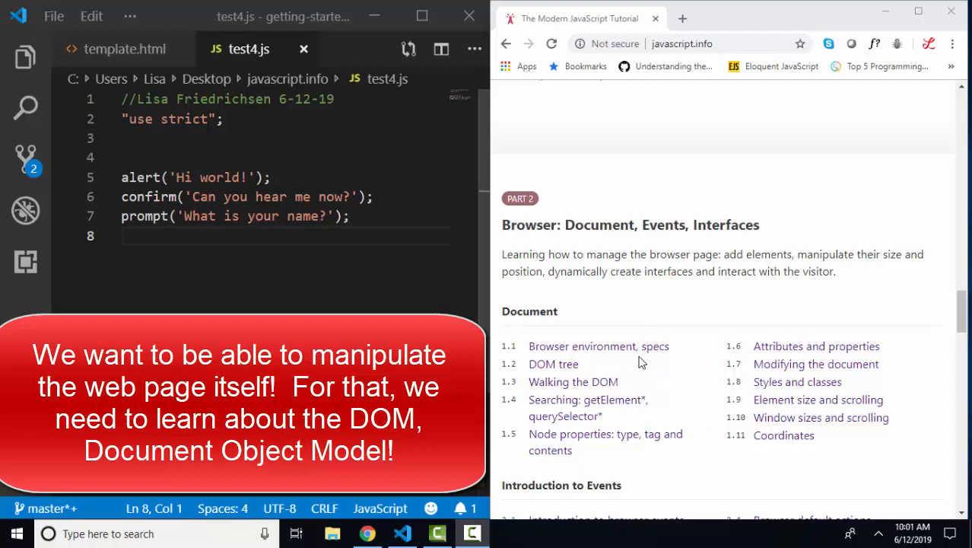
Step: Open 'Browser environment, specs' and mark its first sentence about JavaScript being made for browsers
left_click(598, 346)
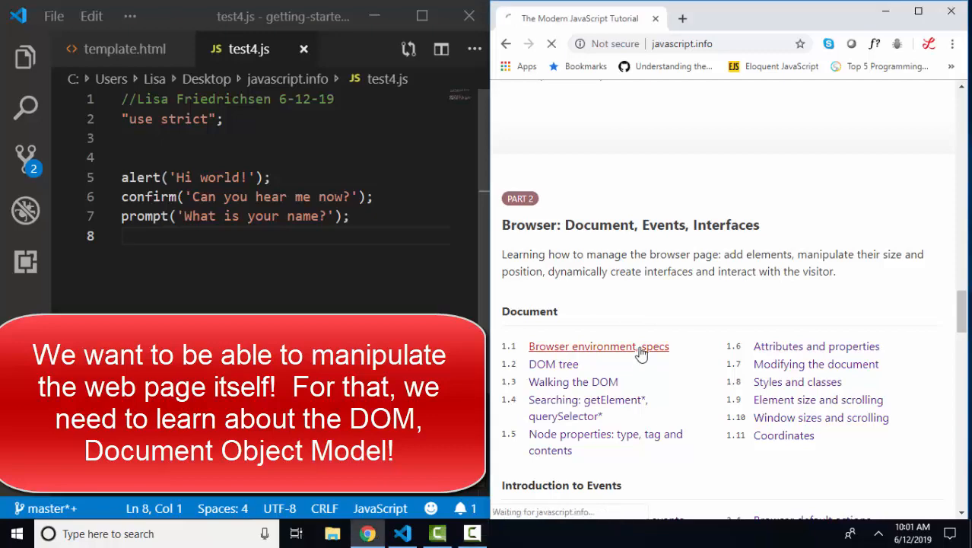
left_click(600, 347)
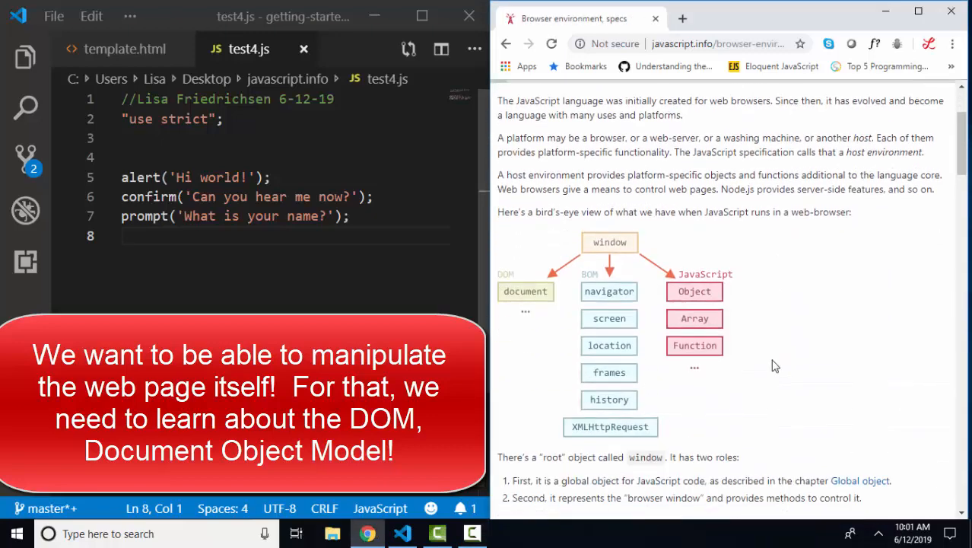
mouse_move(744, 435)
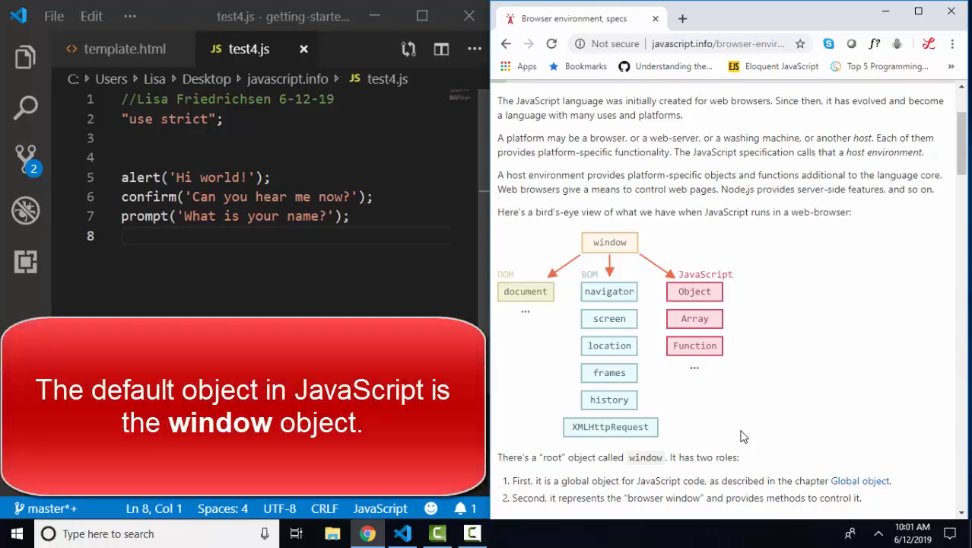
mouse_move(657, 255)
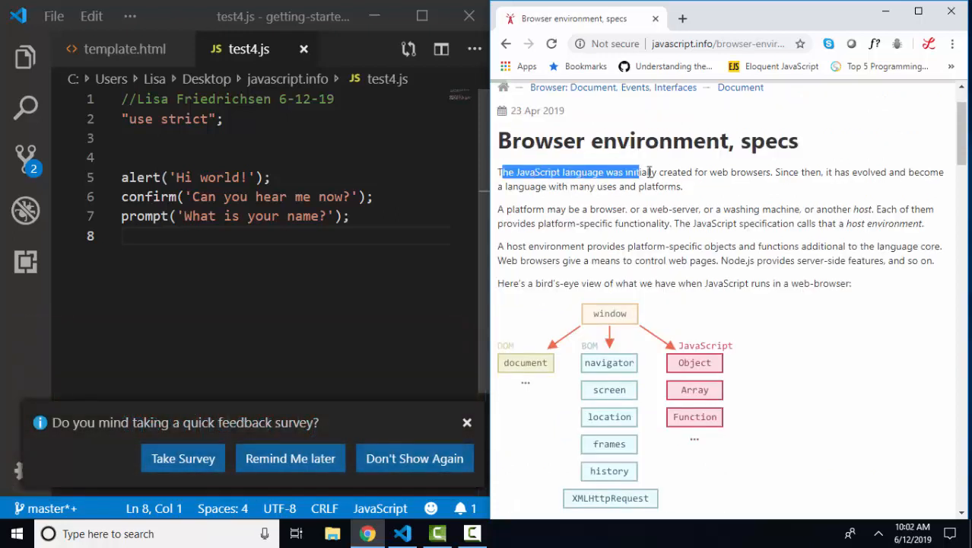
left_click_drag(639, 172, 775, 172)
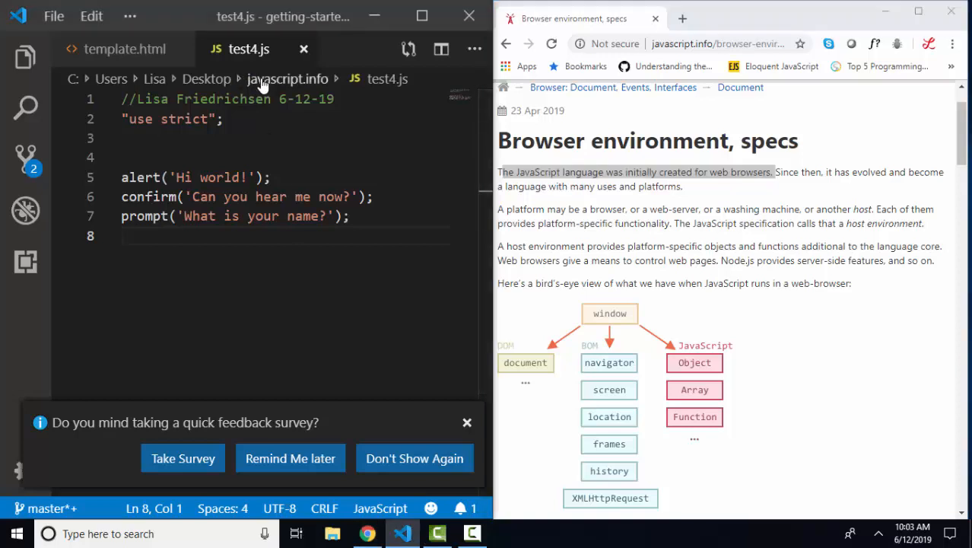
left_click(125, 49)
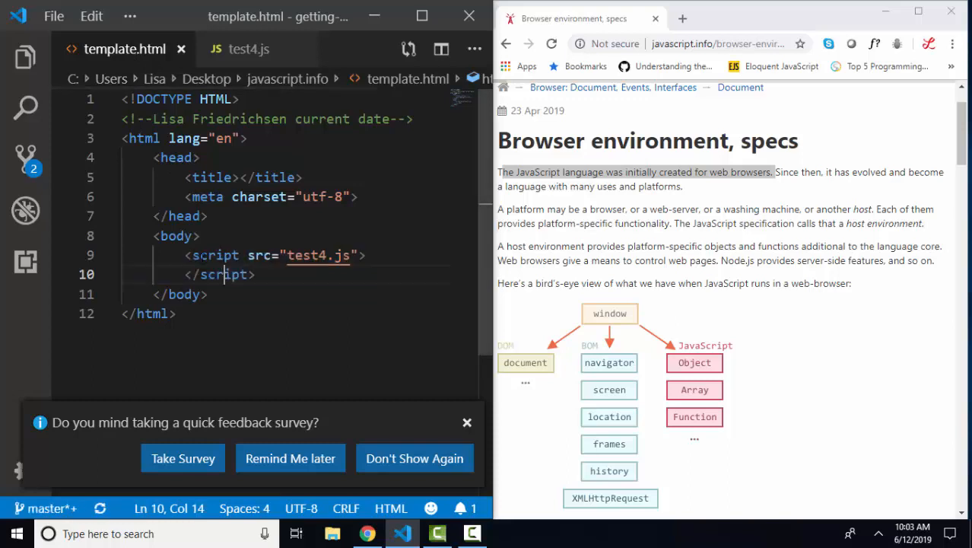
left_click(248, 49)
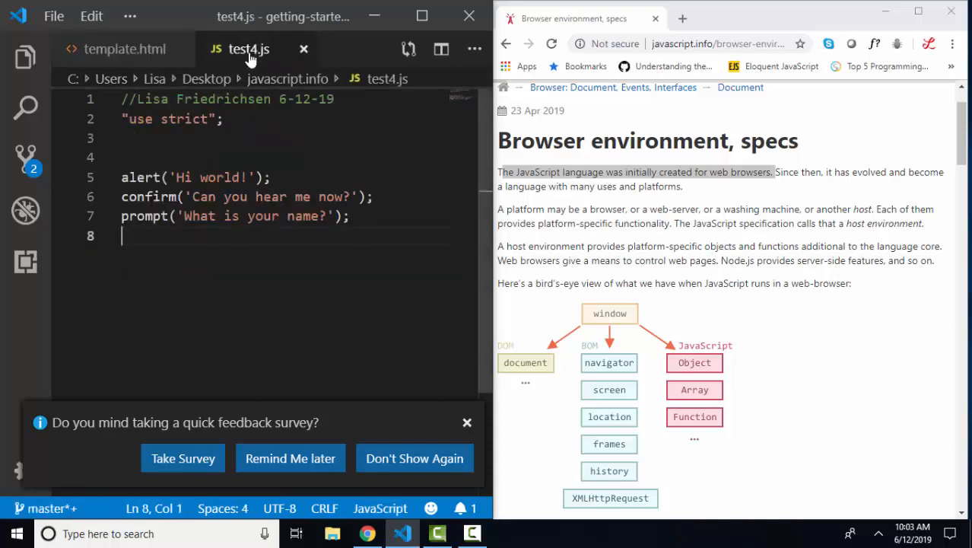
mouse_move(248, 48)
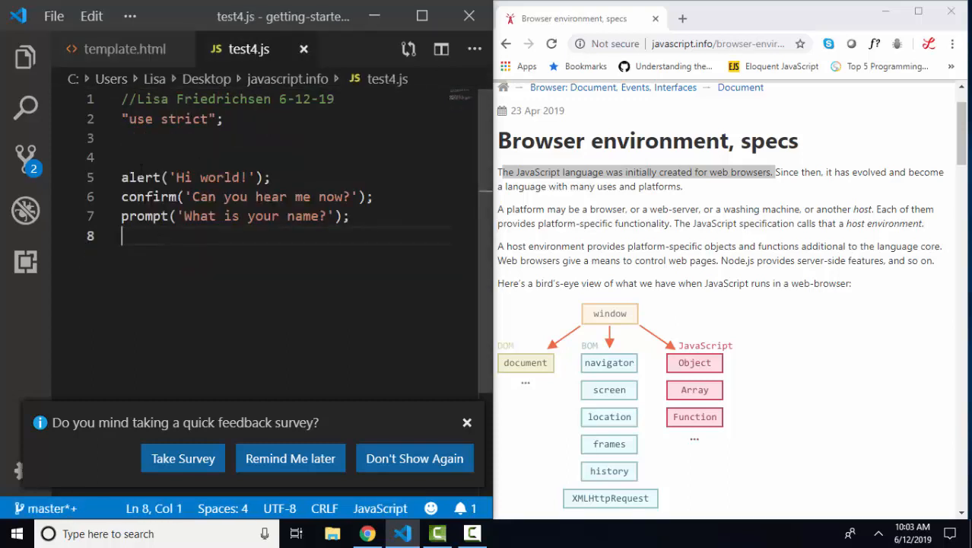
left_click(153, 216)
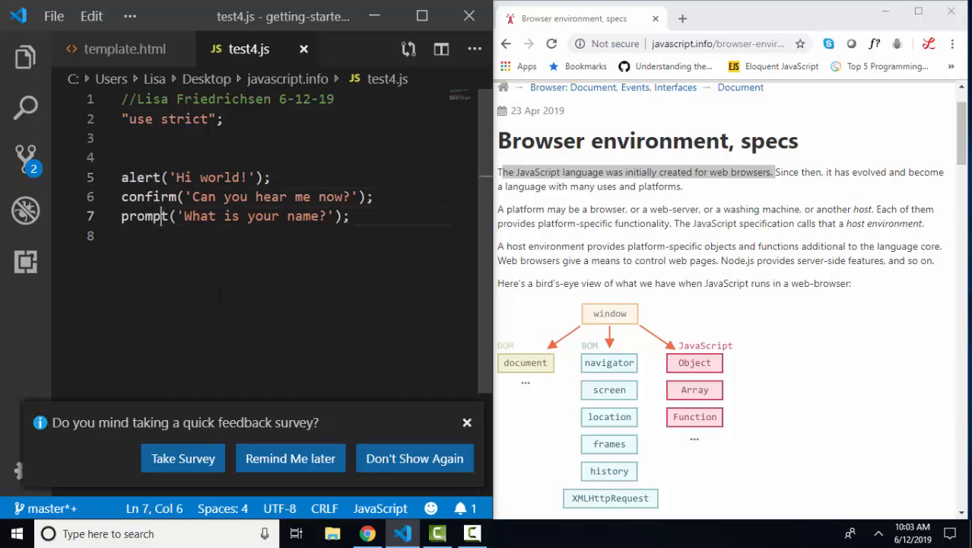
double_click(143, 216)
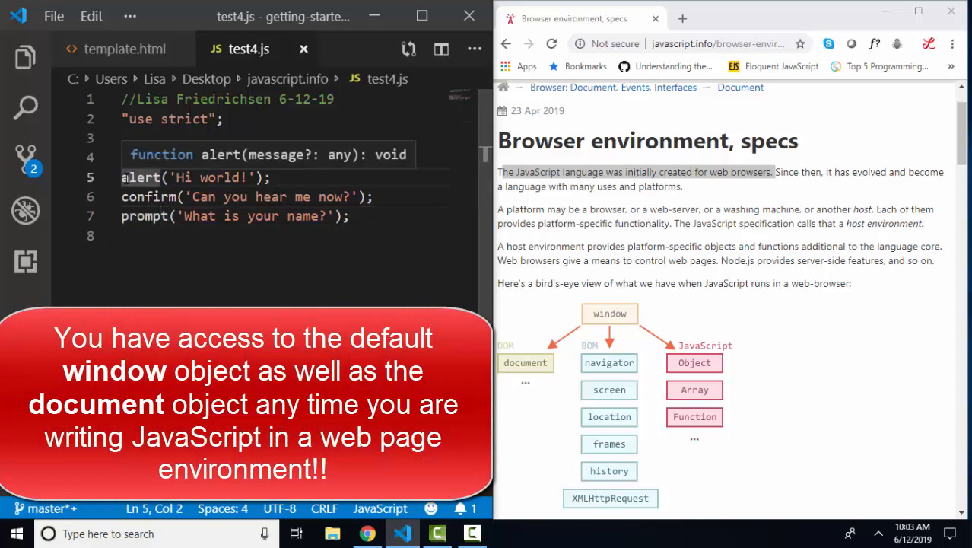
type("wino")
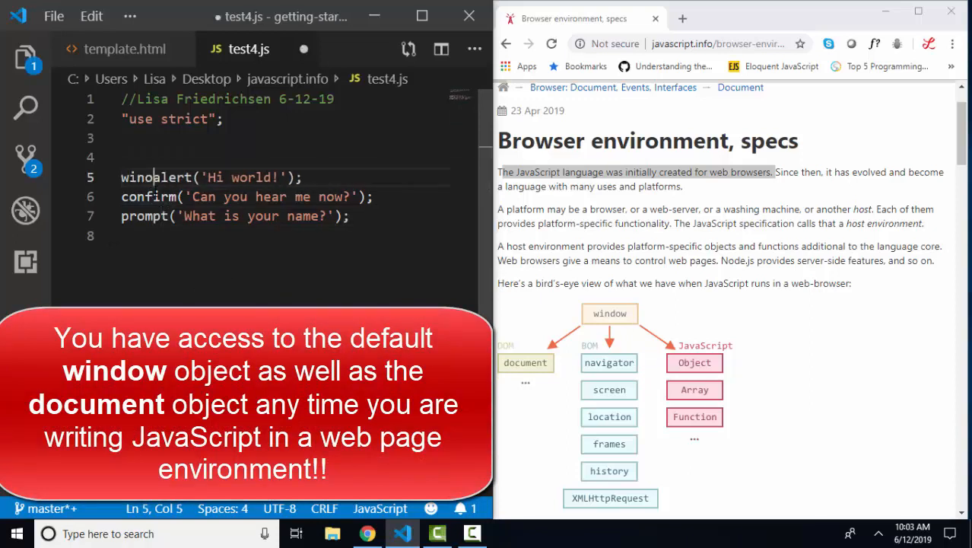
type("window.")
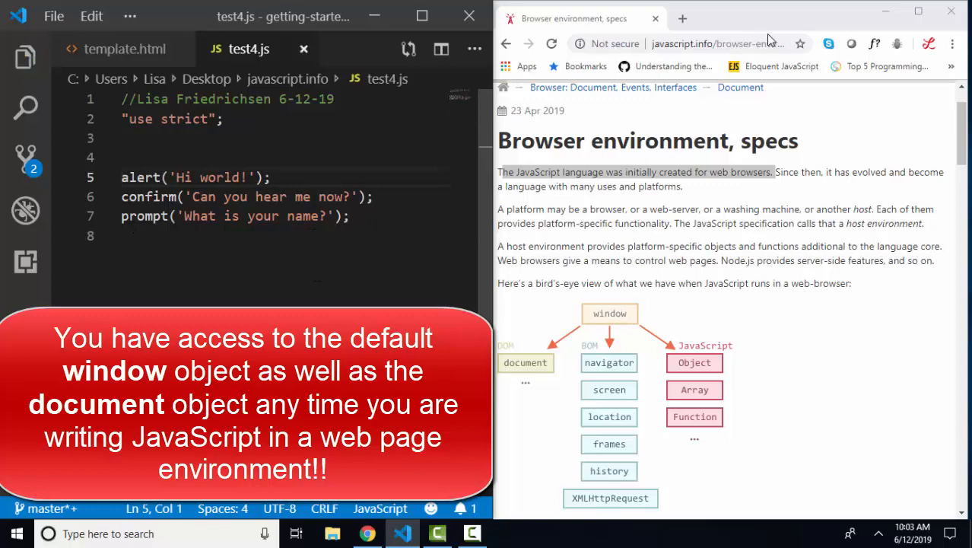
Step: Load template.html in Chrome and dismiss its Hi world! alert
left_click(682, 18)
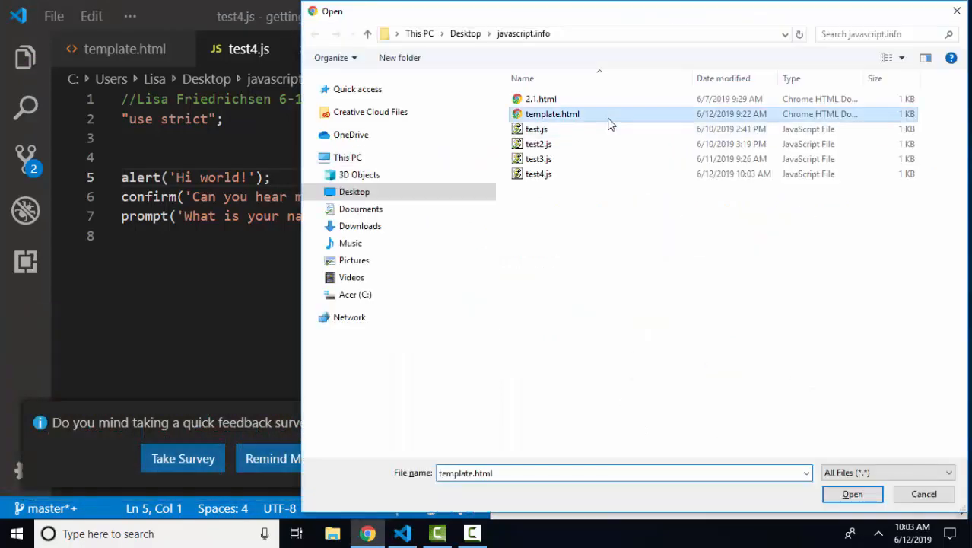
left_click(852, 493)
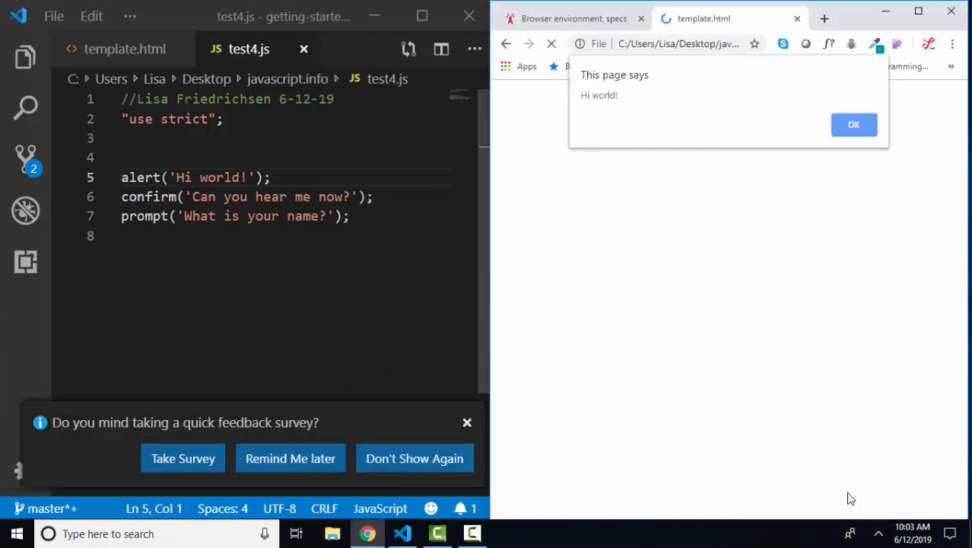
mouse_move(586, 111)
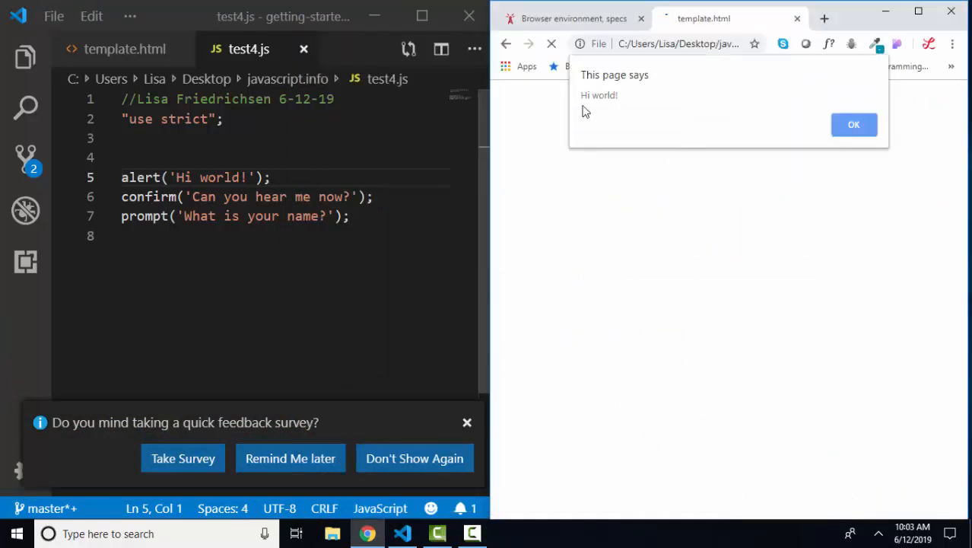
left_click(853, 125)
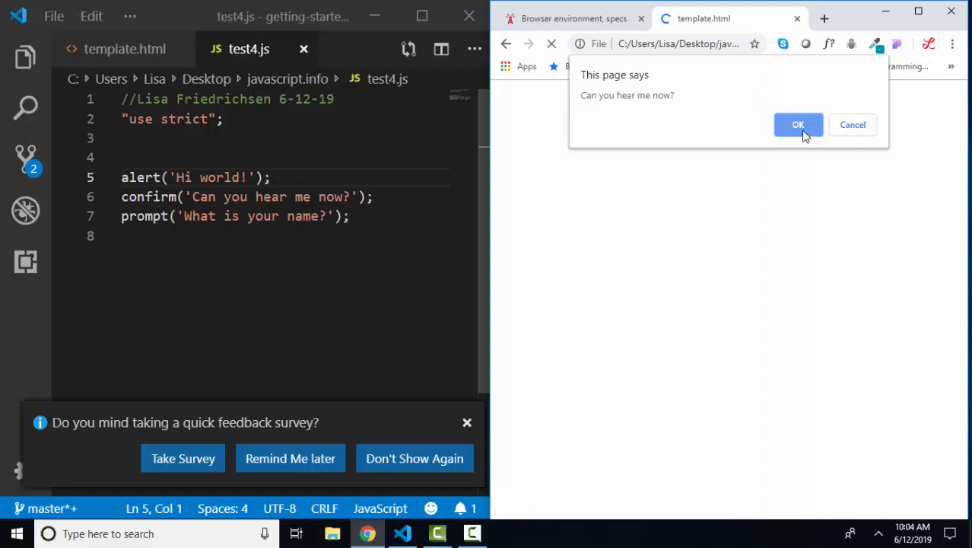
Step: Accept the Can you hear me now? question and answer the name prompt with Lisa
left_click(797, 125)
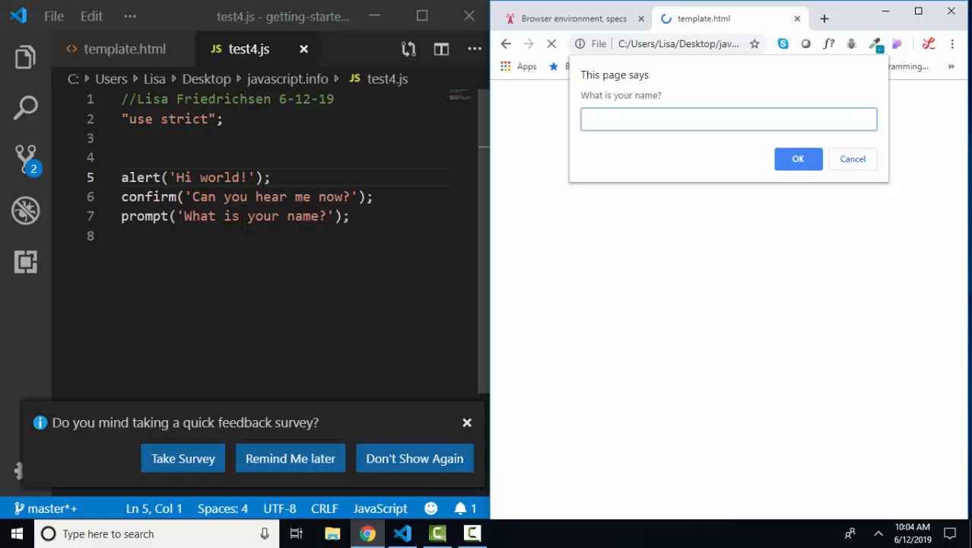
type("Lisa")
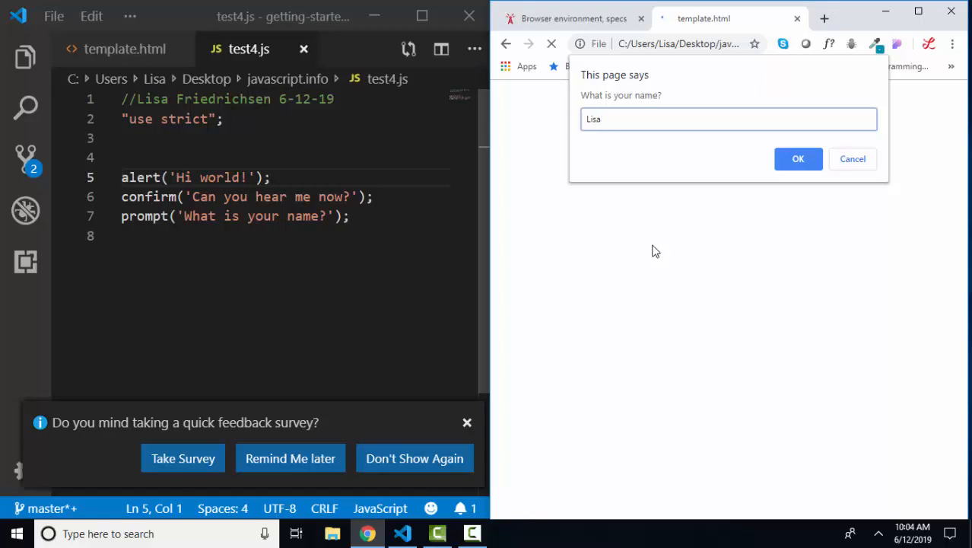
left_click(797, 158)
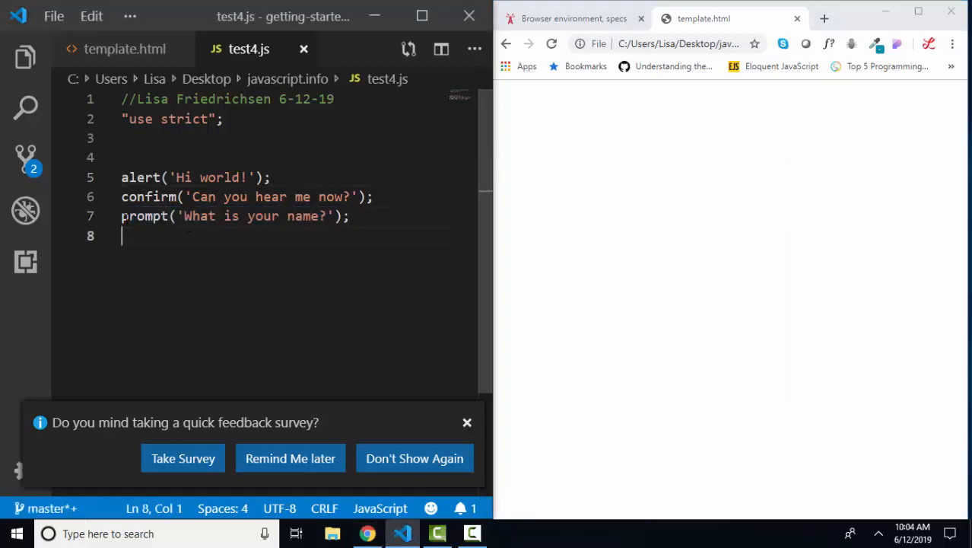
Step: Assign the prompt('What is your name?') result to var userName on line 7
type("var")
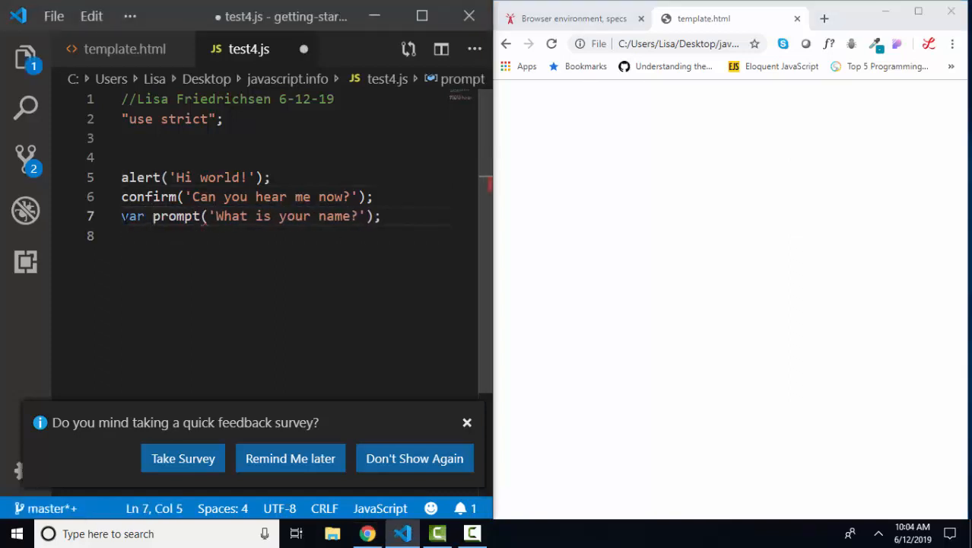
type("userName =")
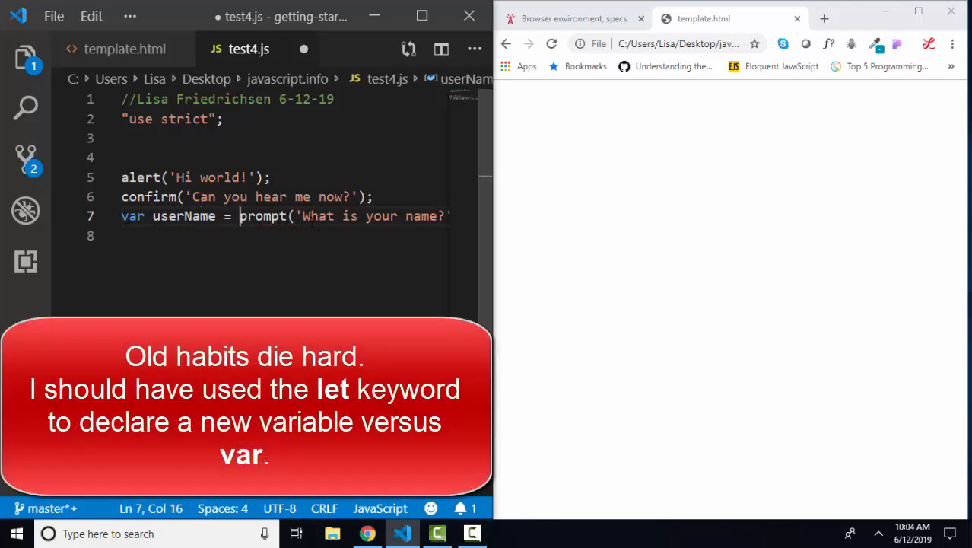
mouse_move(594, 245)
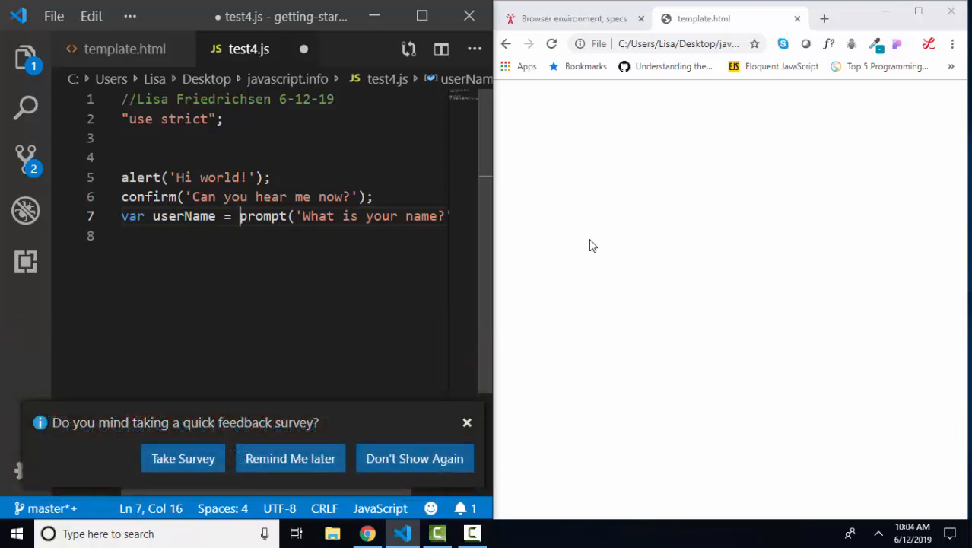
double_click(262, 216)
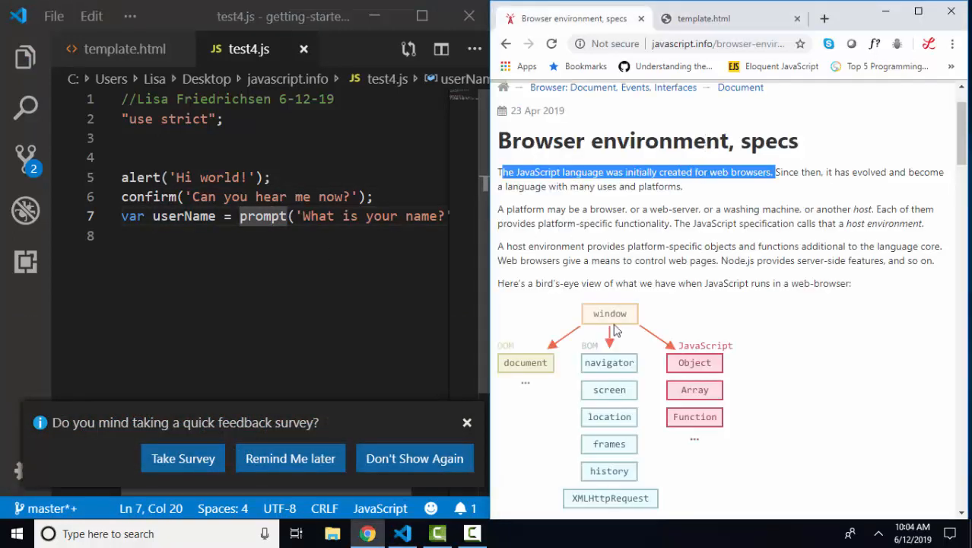
Step: Add document.body.style.background = "red"; after the userName line in test4.js
type("document.body.style.background = \"red\";")
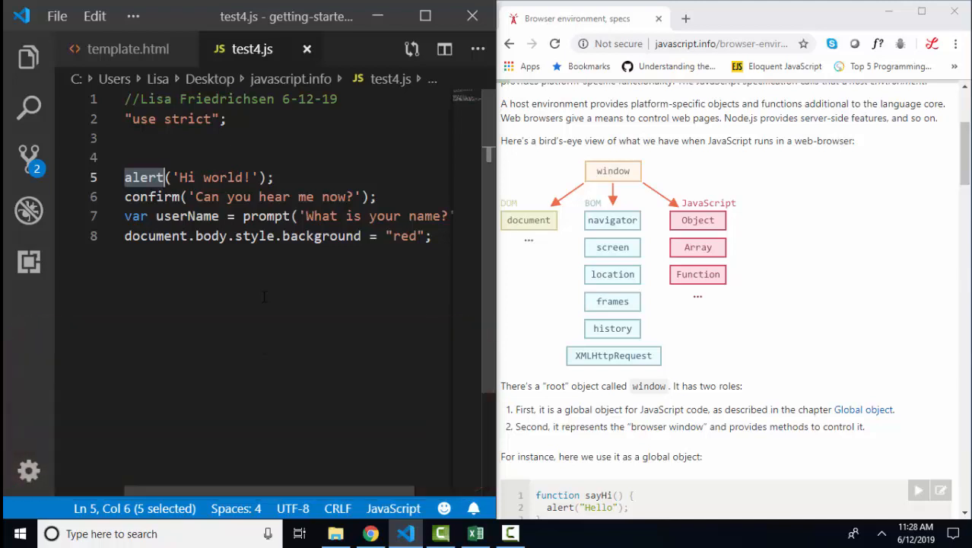
mouse_move(677, 250)
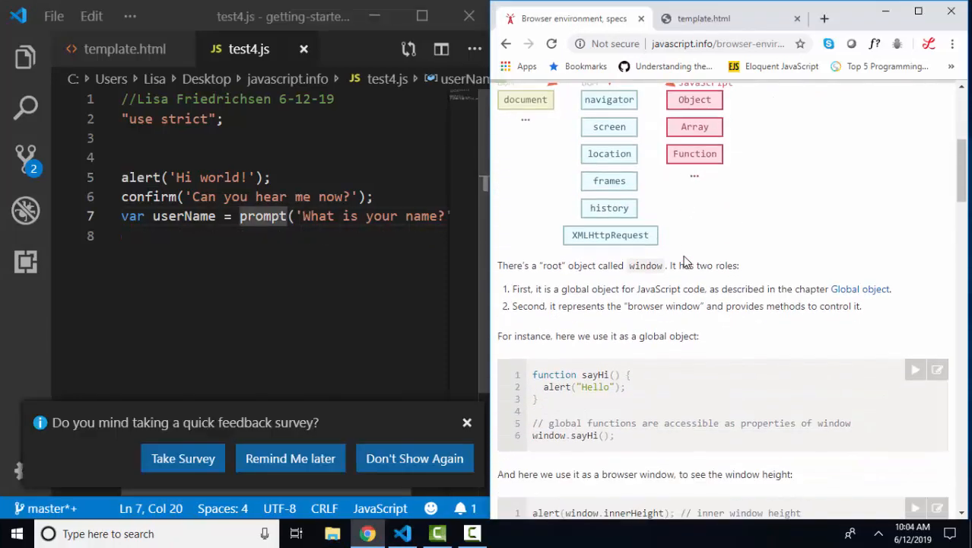
Step: Scroll to the Document Object Model section and mark the background-red example line
scroll("down", 3)
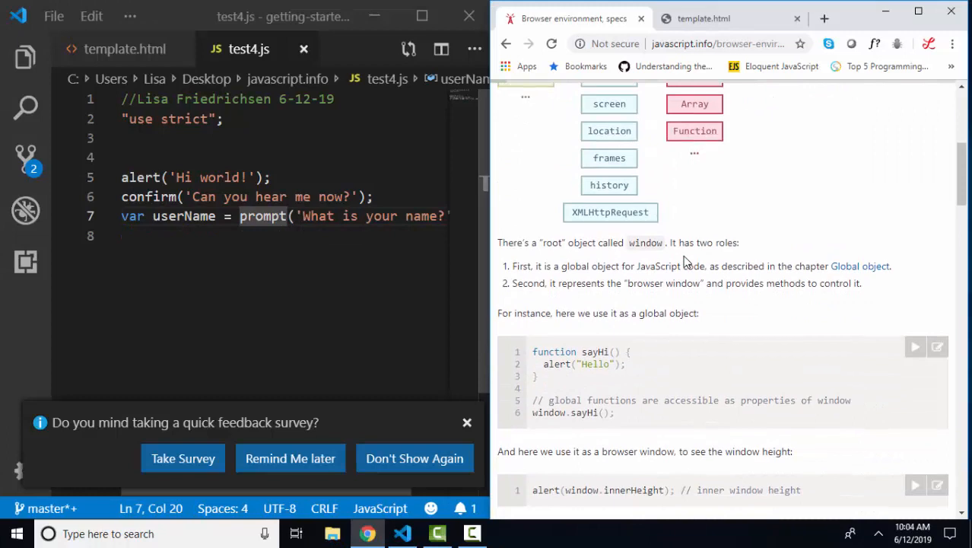
scroll("down", 3)
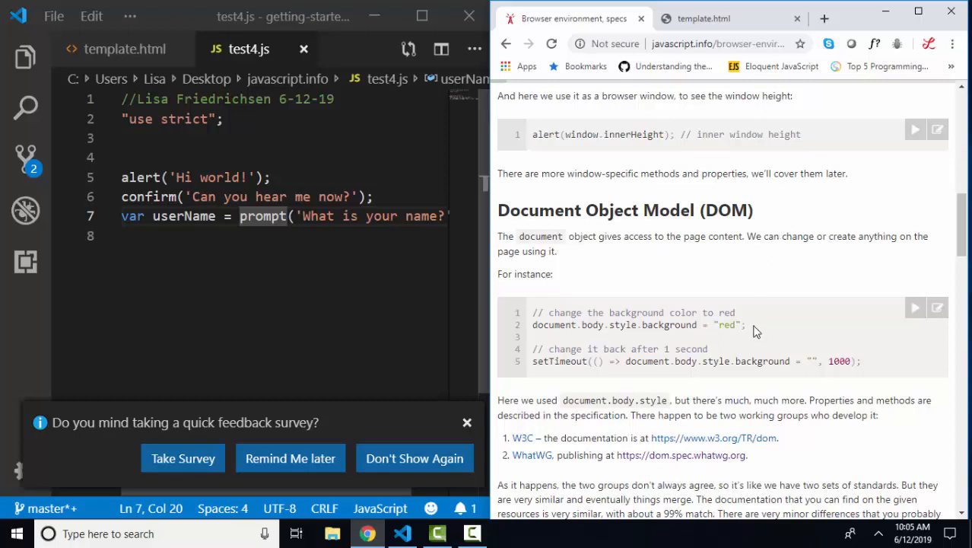
triple_click(616, 326)
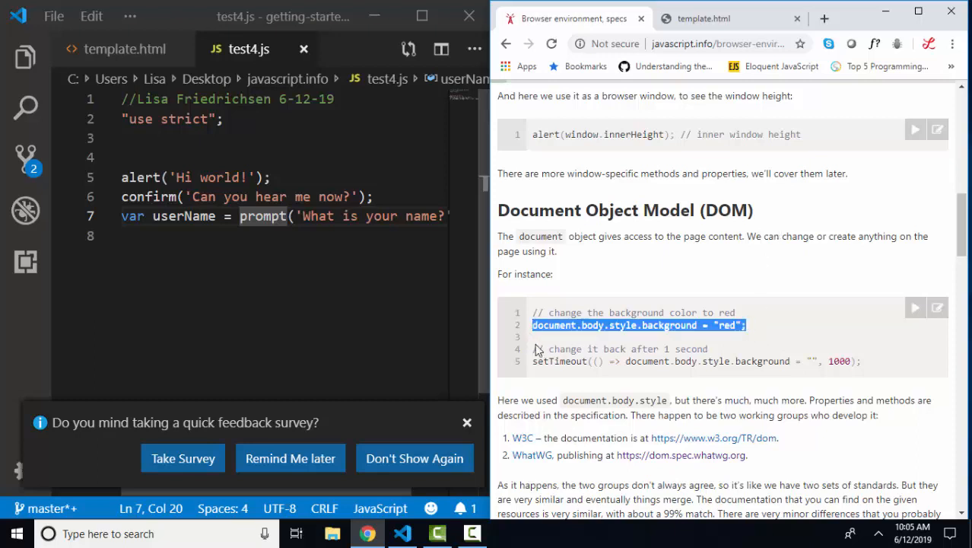
Step: Pick out document, style and body in the example, then the whole line again
double_click(554, 326)
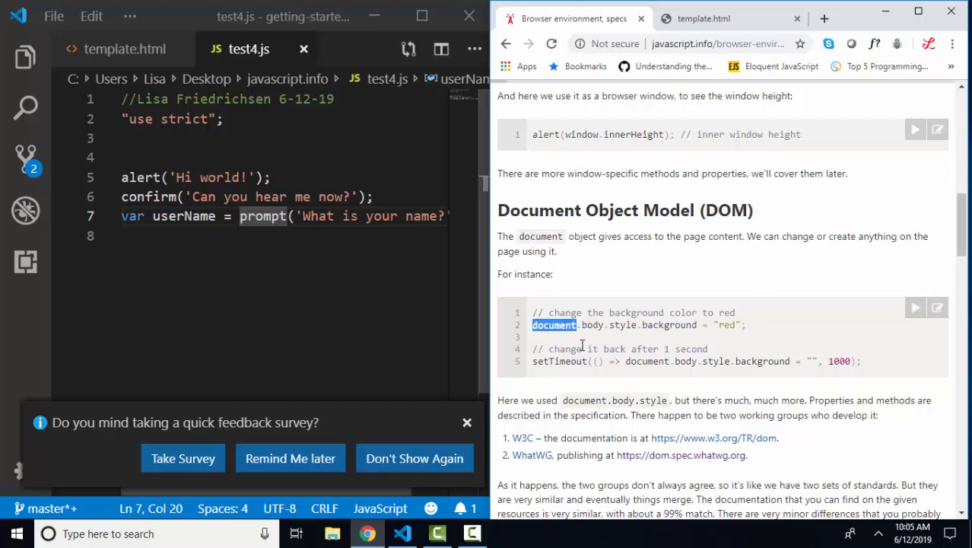
double_click(592, 326)
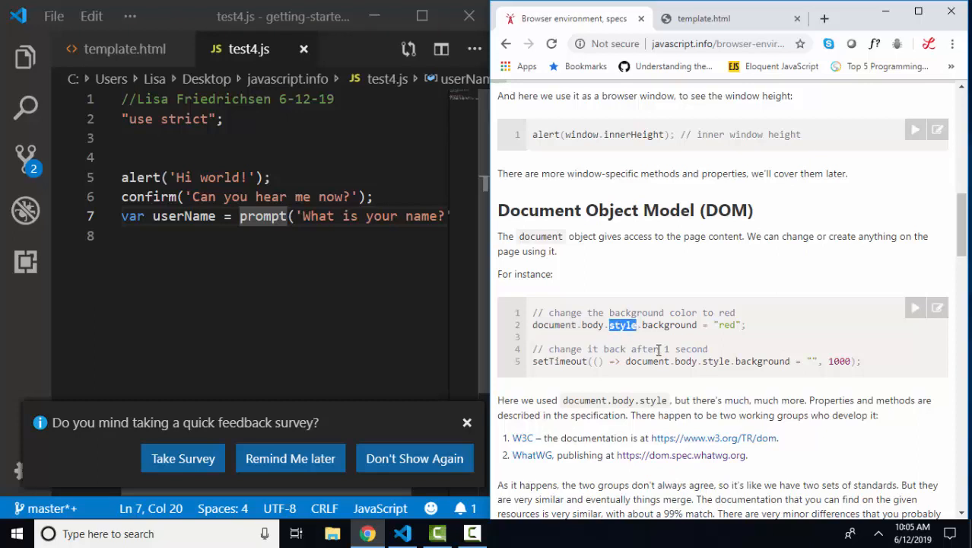
double_click(590, 325)
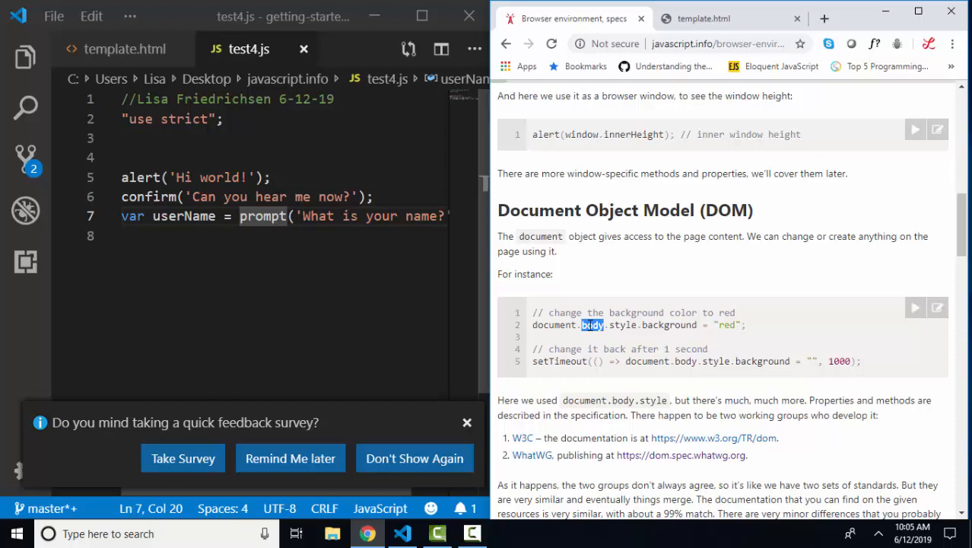
double_click(668, 325)
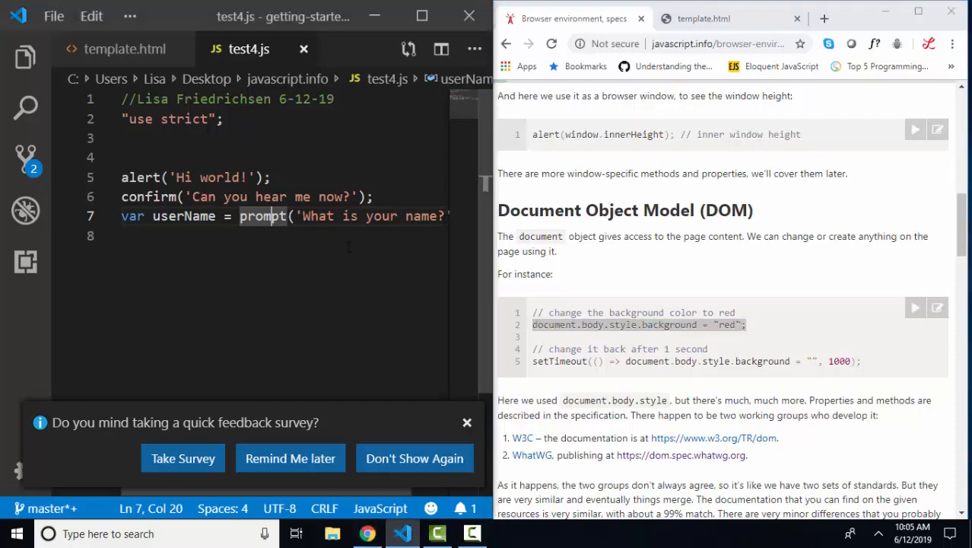
Step: End test4.js with document.body.style.background = "red"; and rerun template.html answering Lisa so the page turns red
type("document.body.style.background = \"red\";")
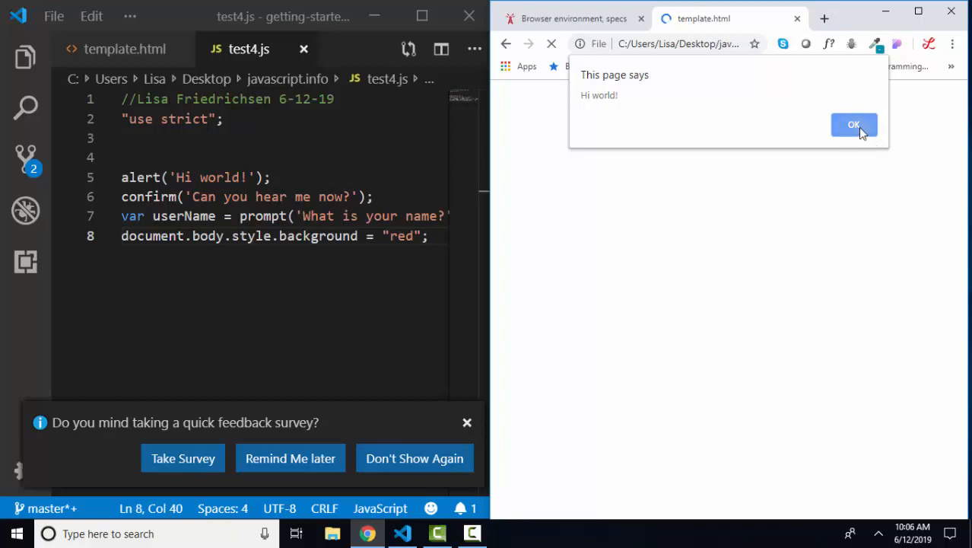
left_click(853, 125)
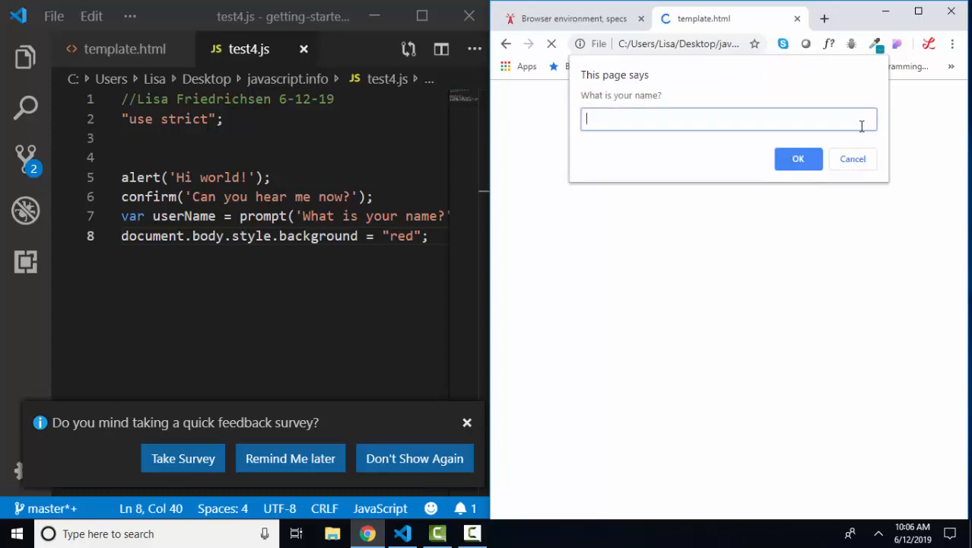
type("Lisa")
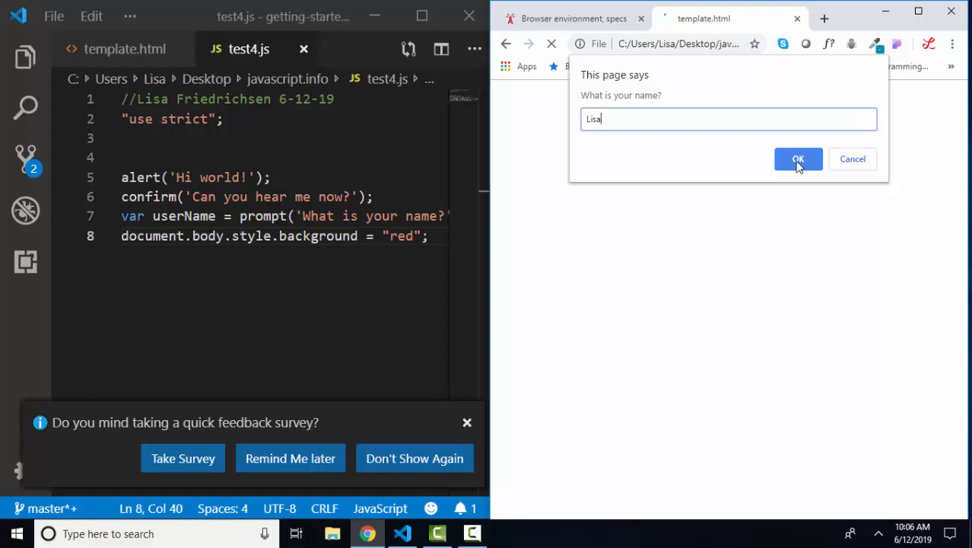
left_click(797, 158)
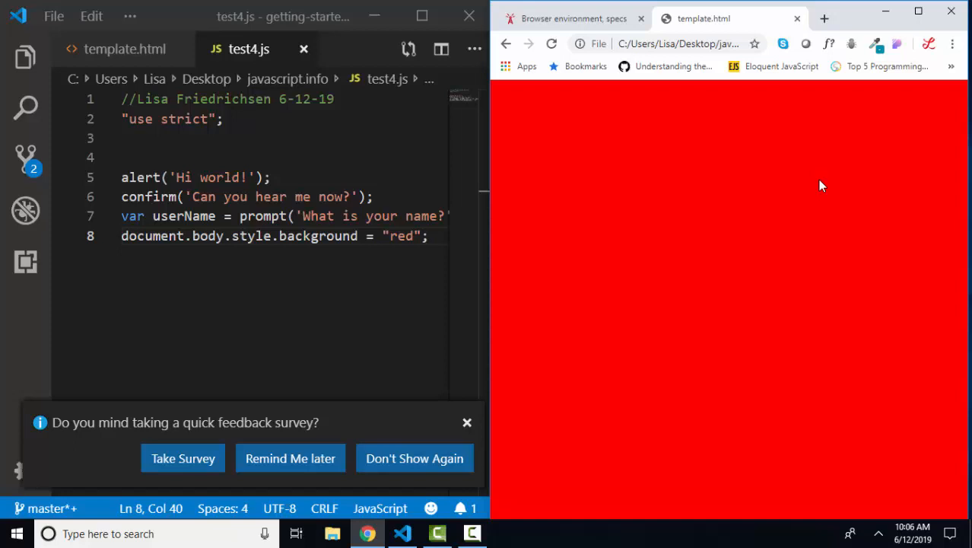
mouse_move(820, 185)
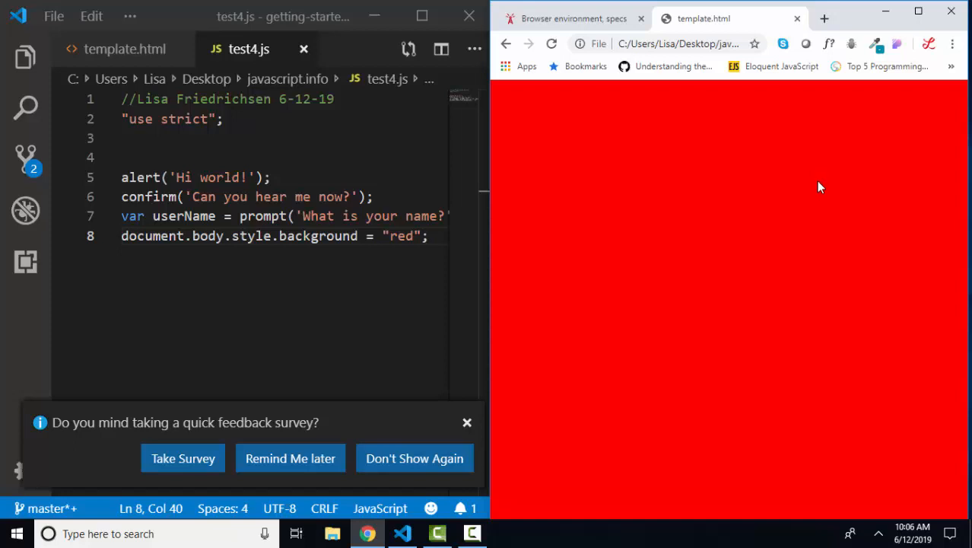
Step: Inspect the red page's DOM in DevTools, expanding head and body to show background: red and the script
right_click(821, 189)
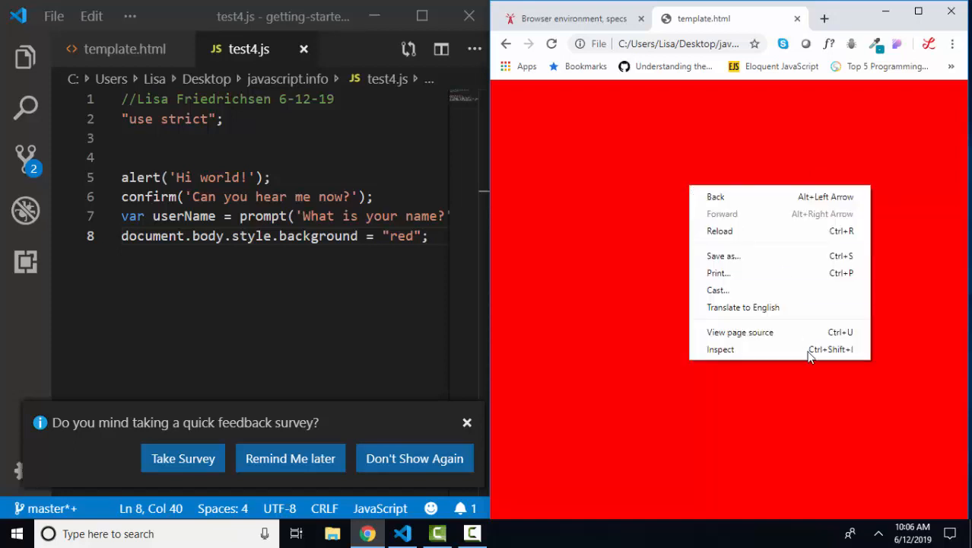
left_click(721, 349)
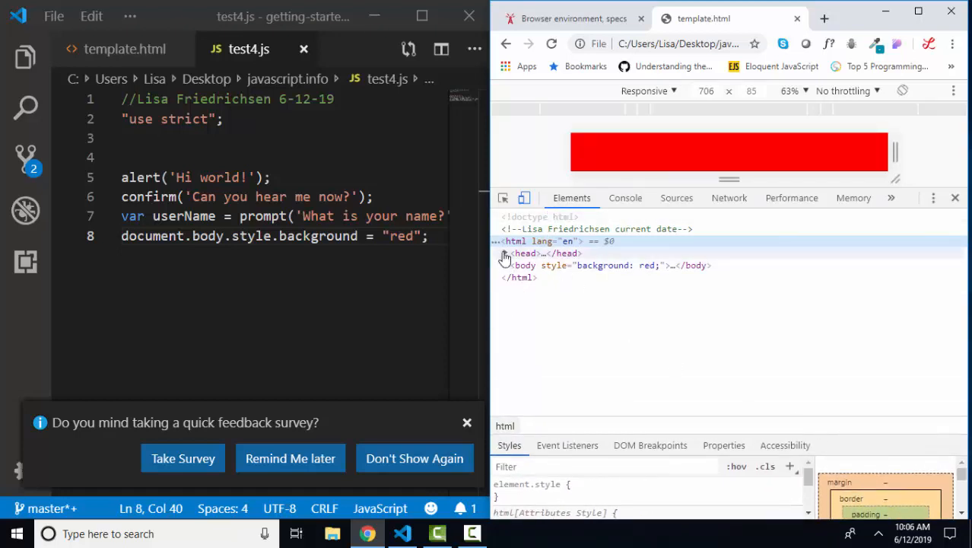
left_click(505, 252)
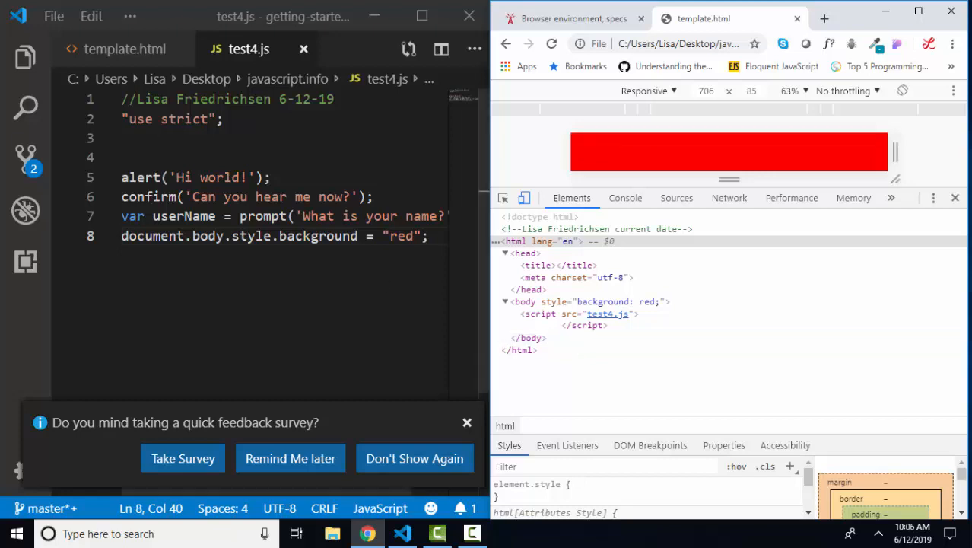
left_click(125, 49)
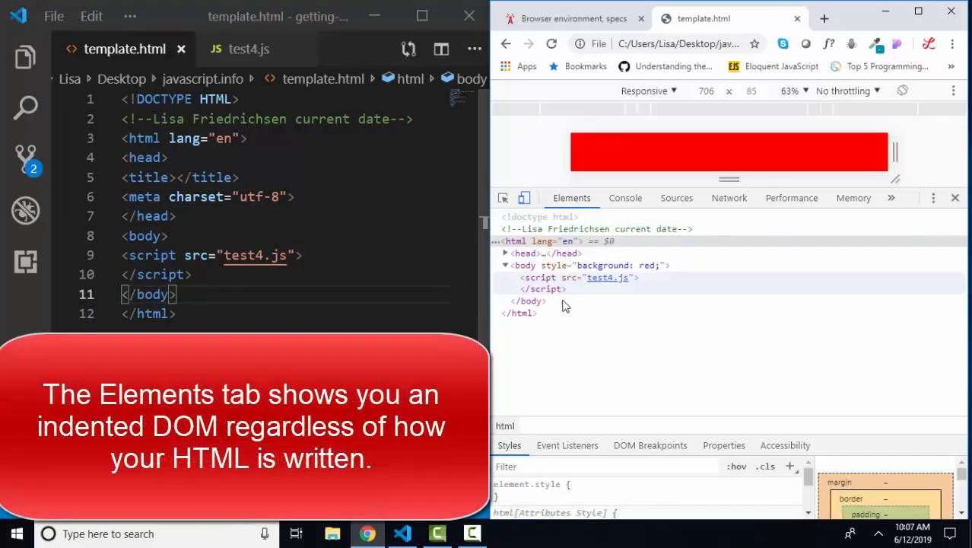
left_click(505, 253)
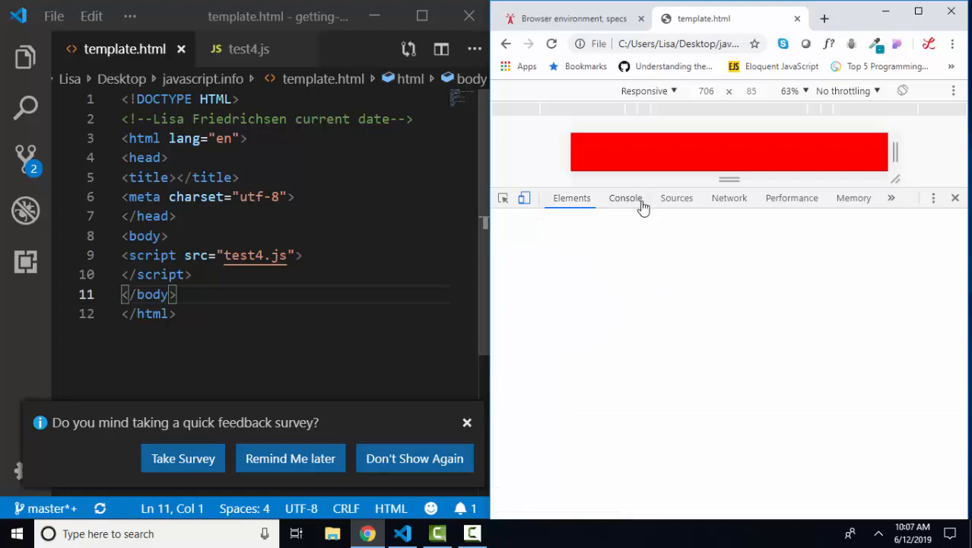
Step: View the DevTools Console, then return to the Browser environment, specs article
left_click(626, 198)
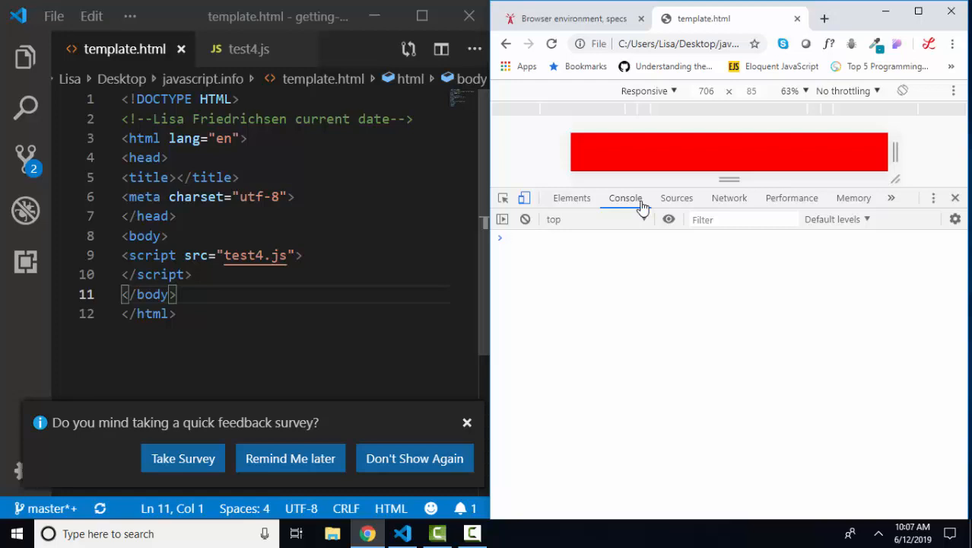
left_click(572, 198)
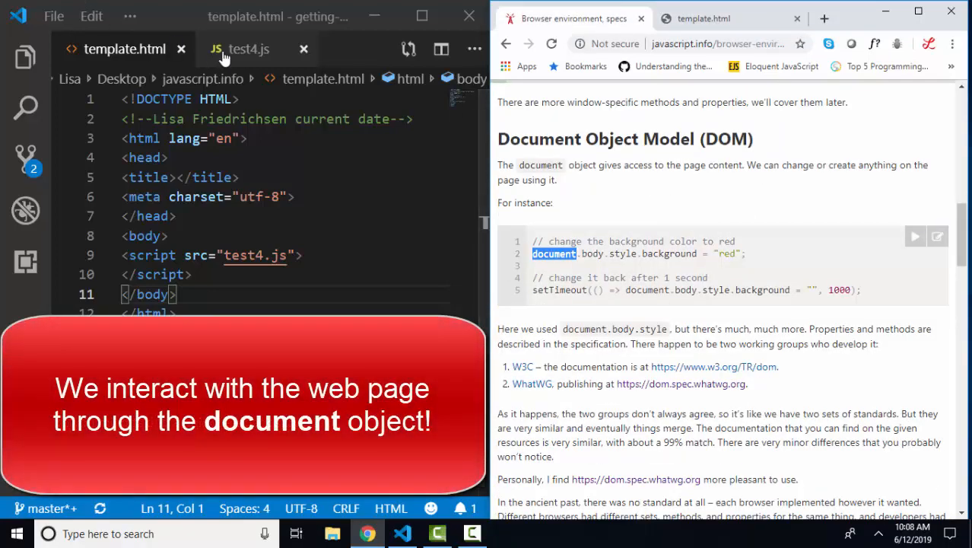
Step: Return to test4.js and mark the word document in its red-background line
left_click(248, 48)
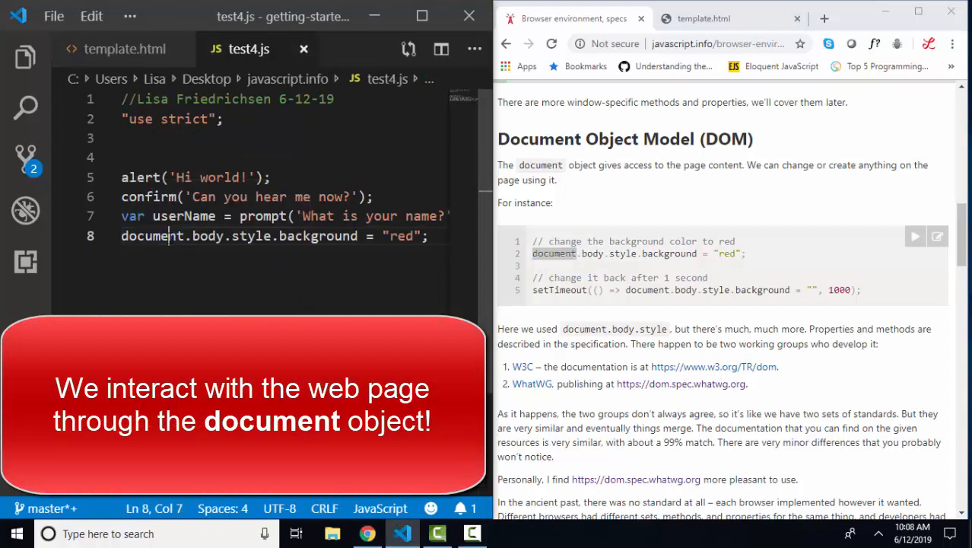
double_click(152, 236)
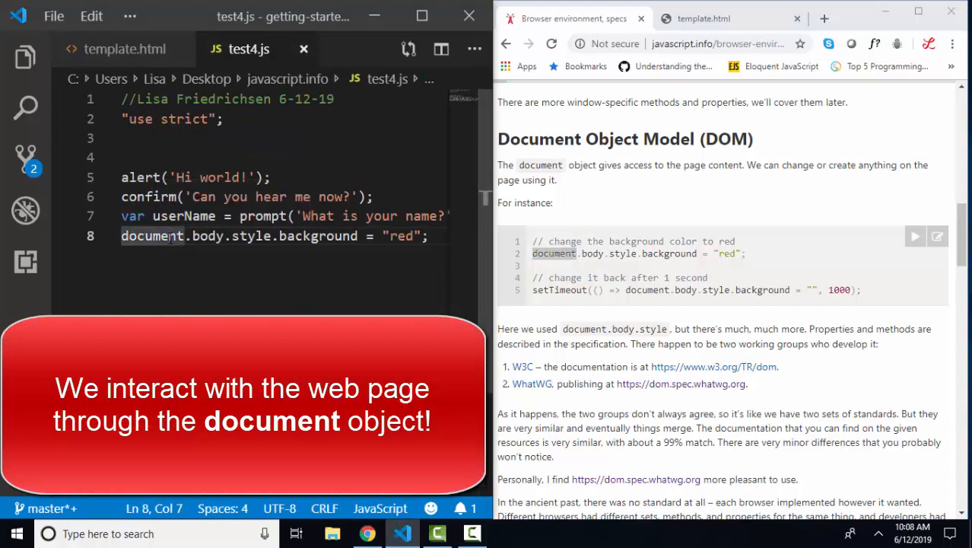